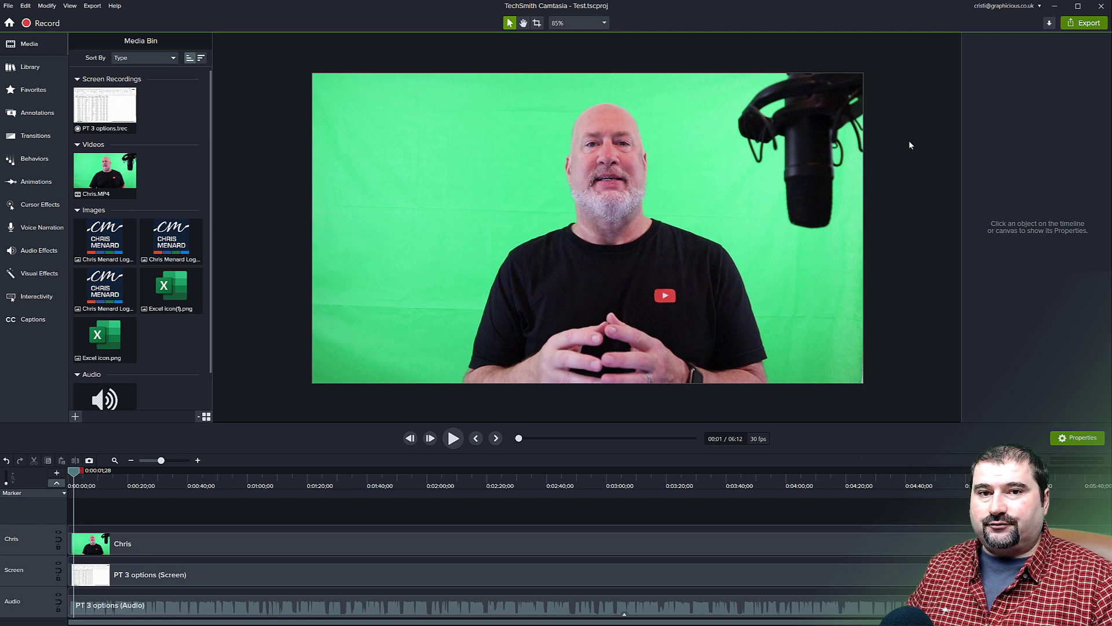
pyautogui.moveTo(864, 132)
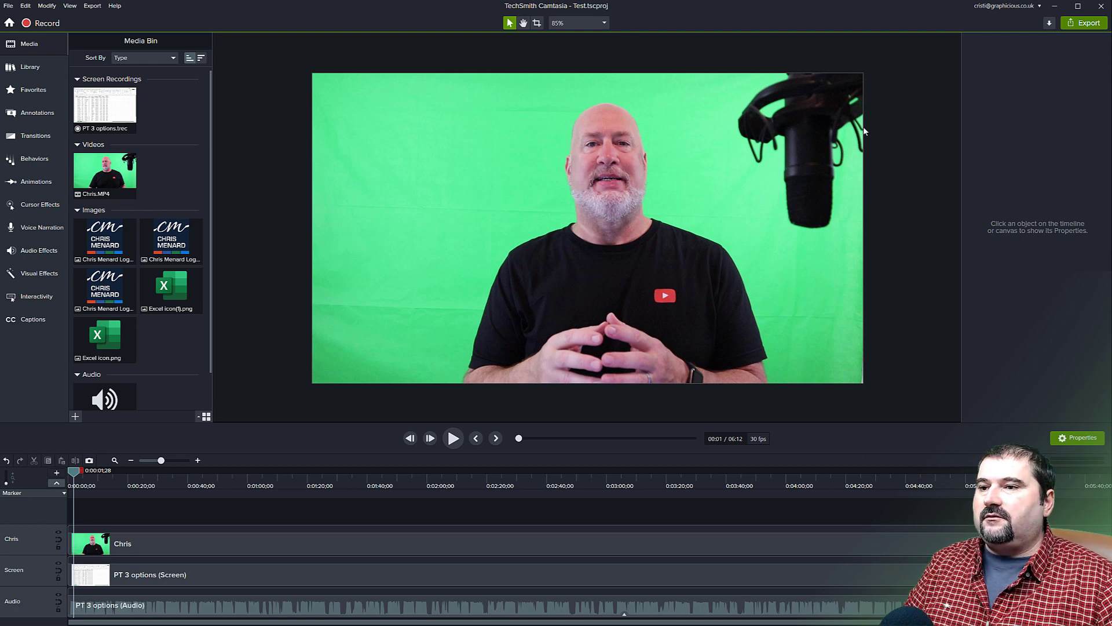
pyautogui.moveTo(641, 204)
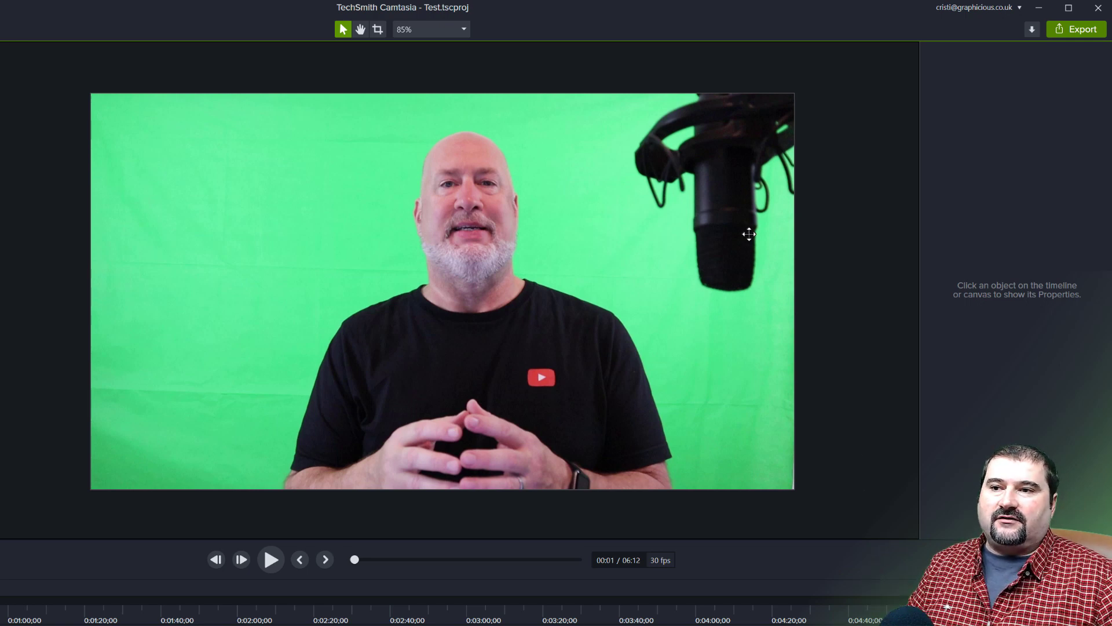
pyautogui.moveTo(706, 221)
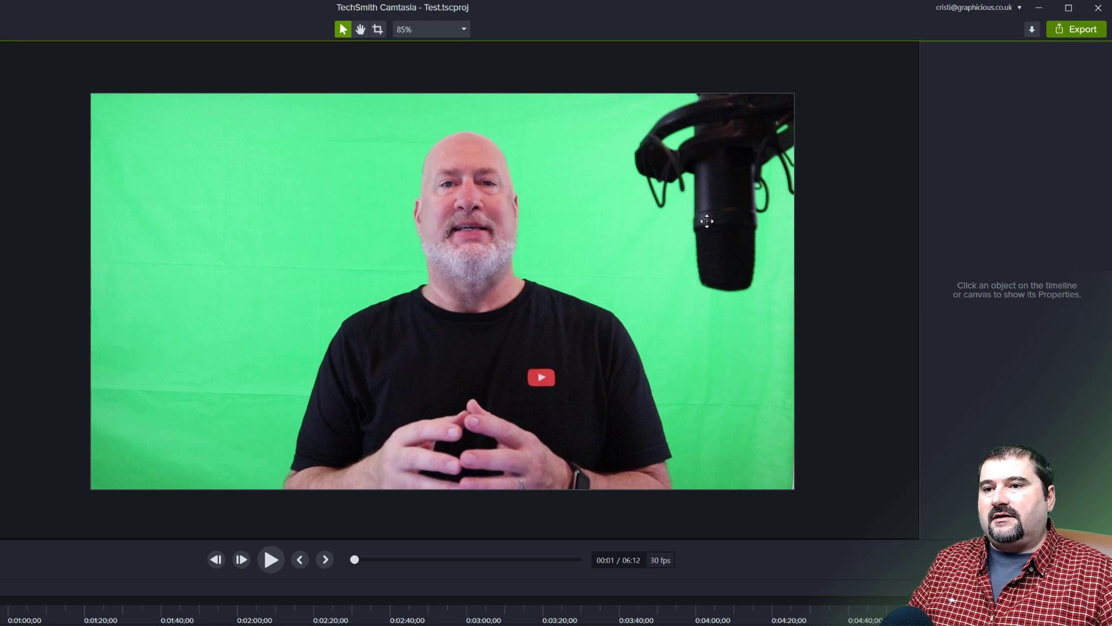
# Crop the Chris presenter clip from the right to about 1,633 wide, cutting out the microphone.
pyautogui.click(442, 291)
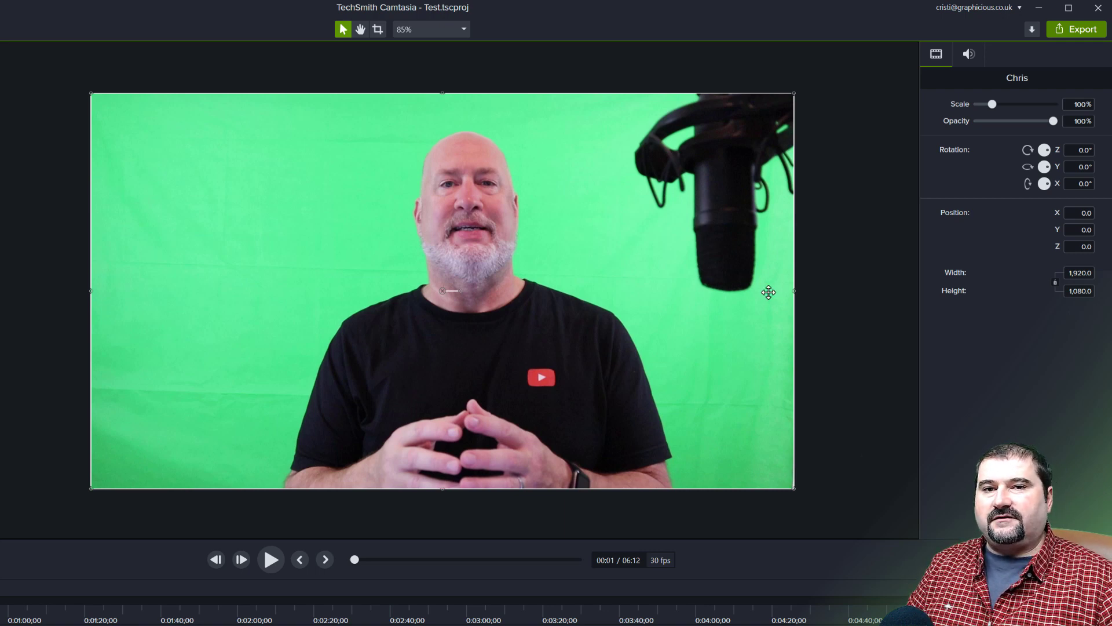
pyautogui.moveTo(764, 297)
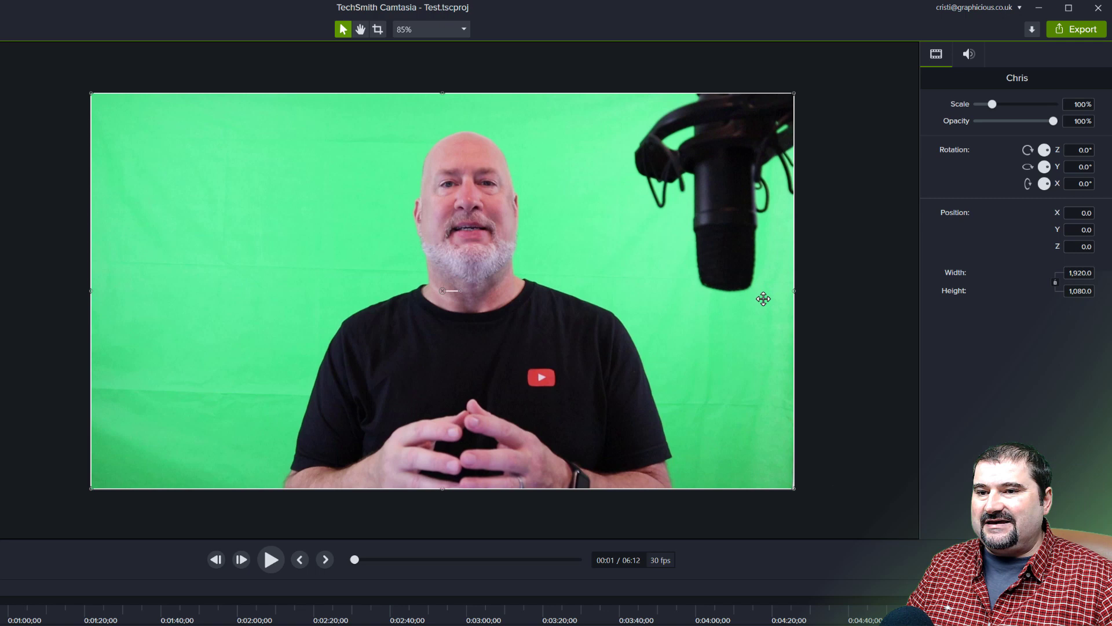
pyautogui.moveTo(779, 296)
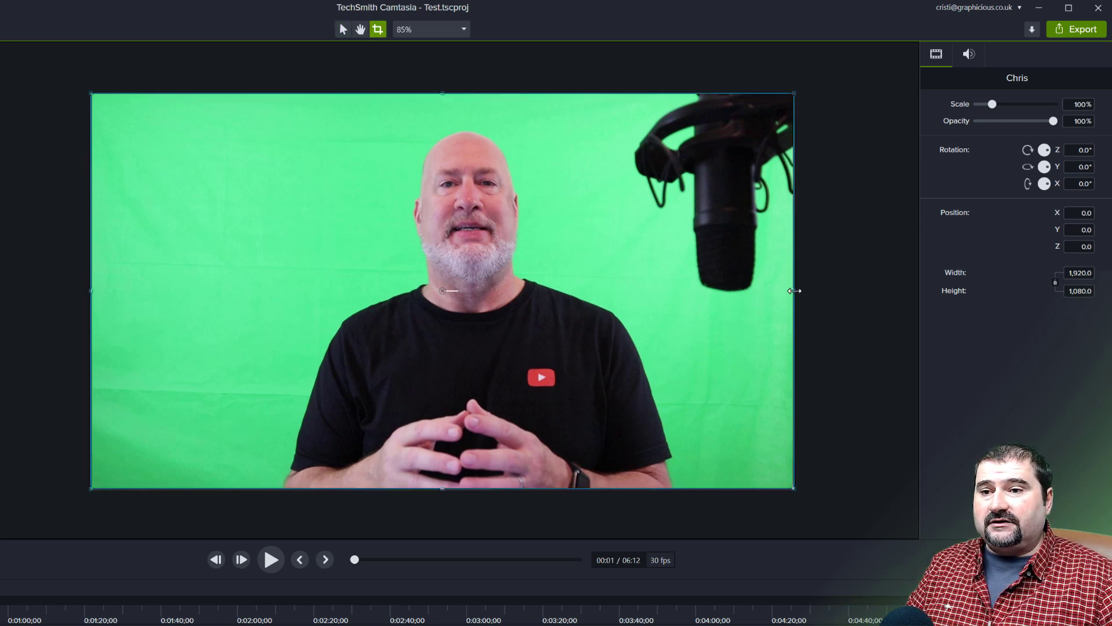
pyautogui.moveTo(794, 291); pyautogui.dragTo(687, 288)
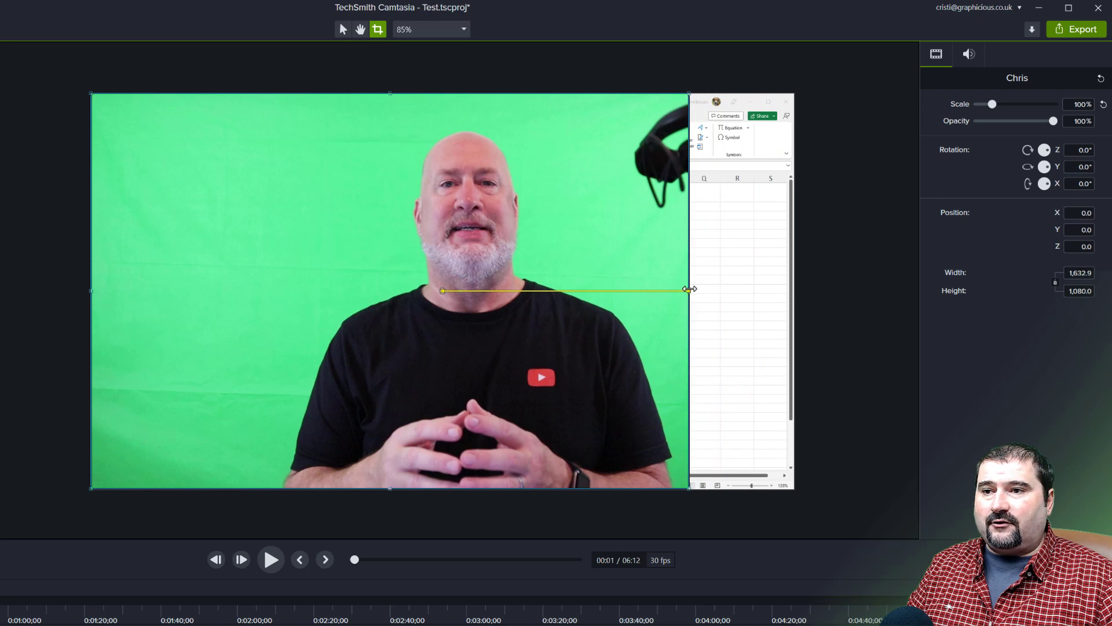
pyautogui.moveTo(688, 288); pyautogui.dragTo(686, 289)
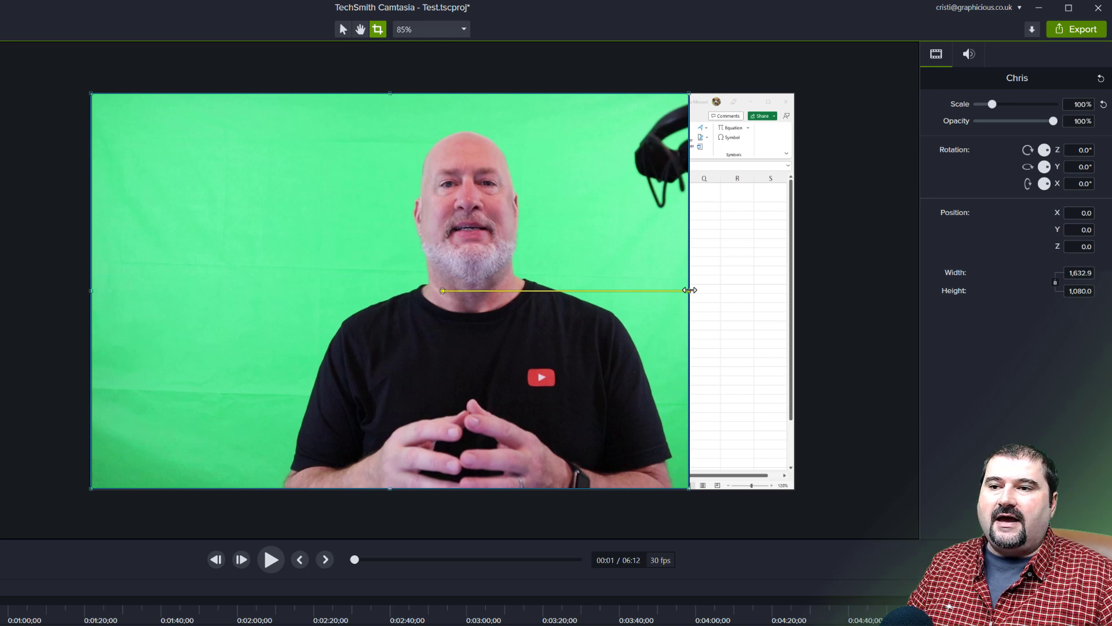
pyautogui.click(343, 29)
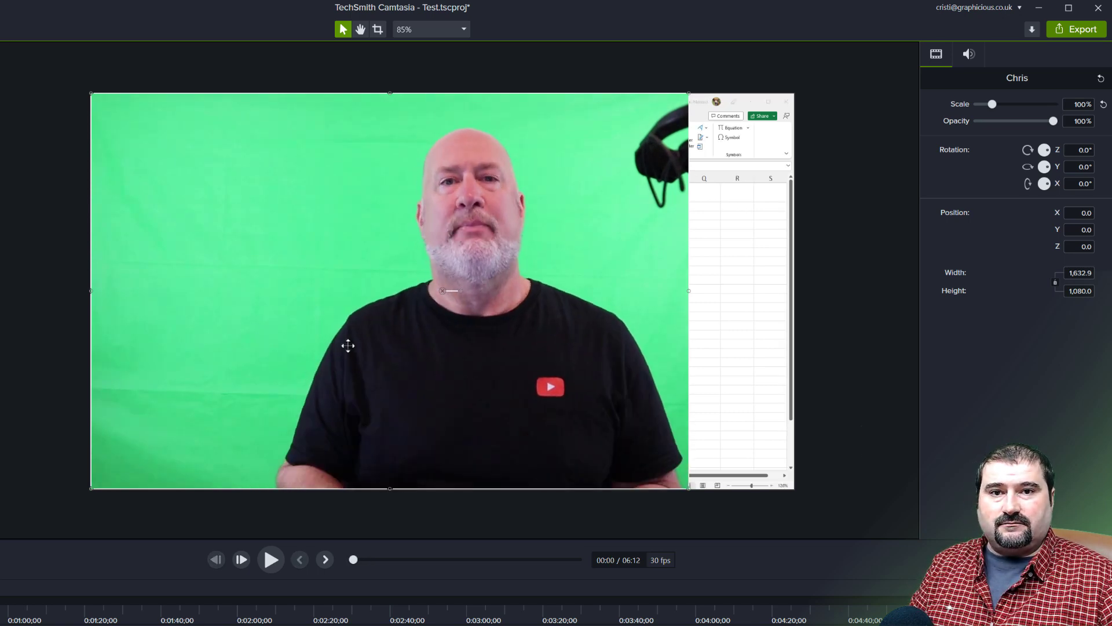
# Reset the crop so the presenter clip returns to its full 1,920 × 1,080 size.
pyautogui.click(377, 29)
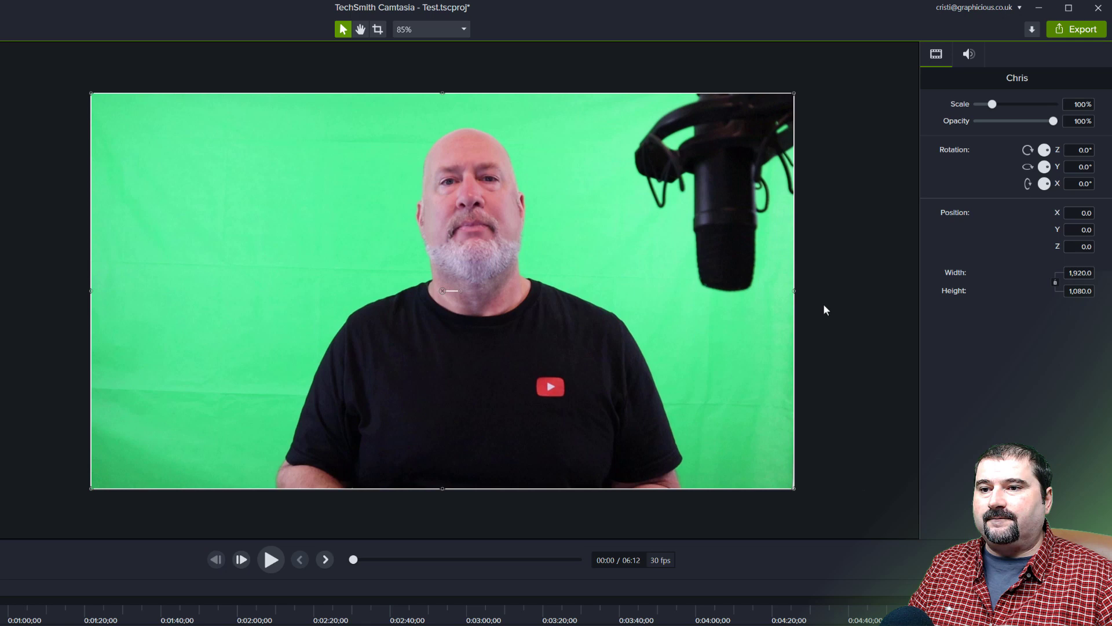
pyautogui.moveTo(620, 301)
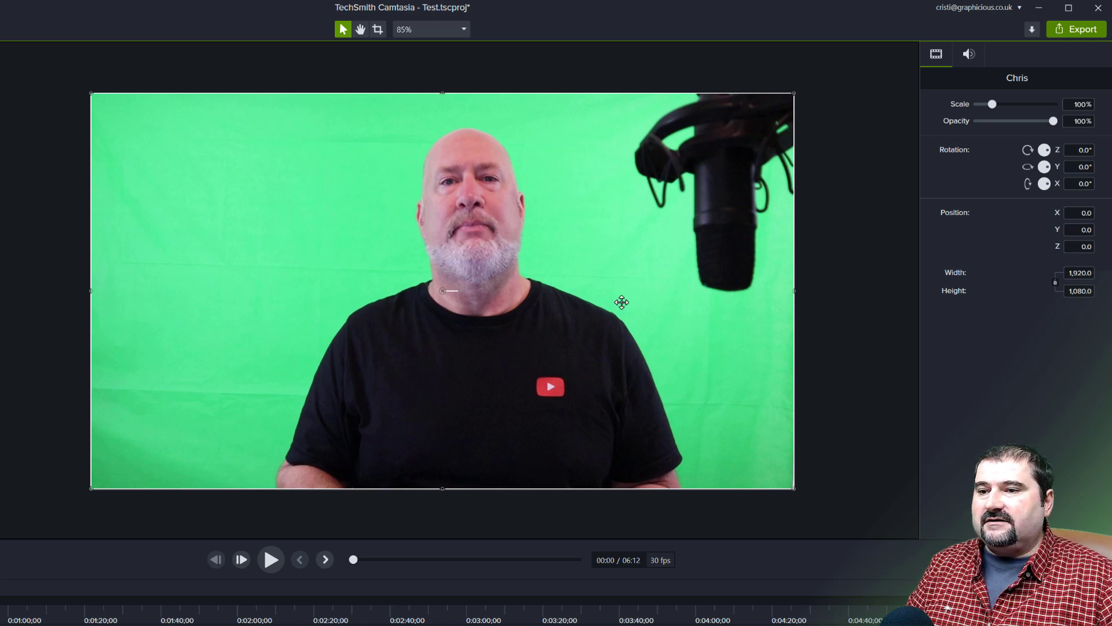
pyautogui.moveTo(683, 299)
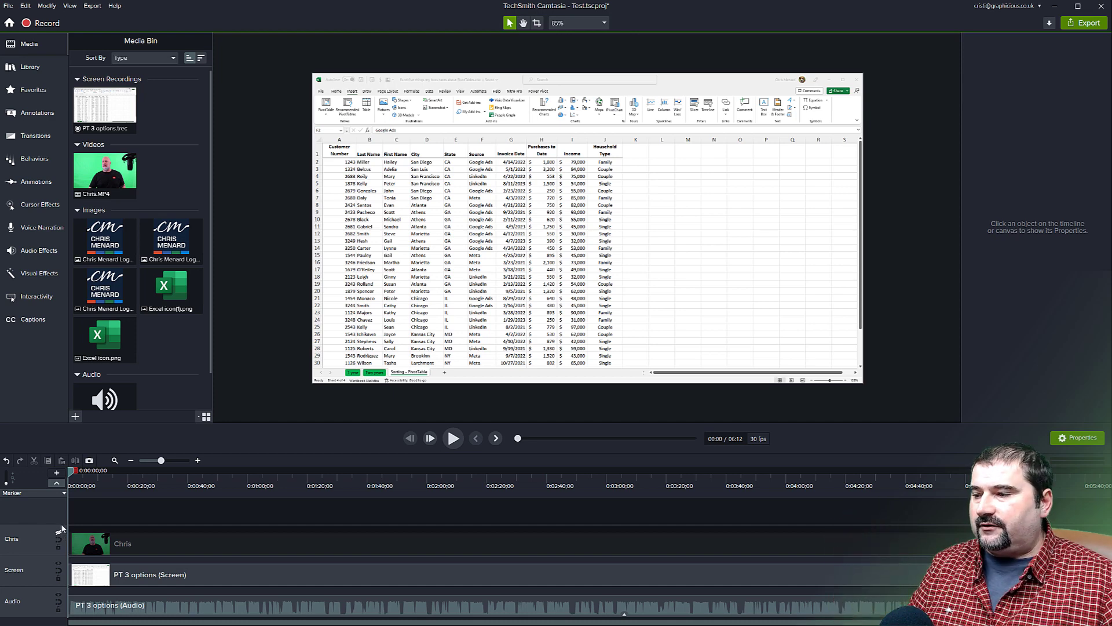
# Show only the Chris presenter track, hiding the Excel screen recording track.
pyautogui.click(59, 565)
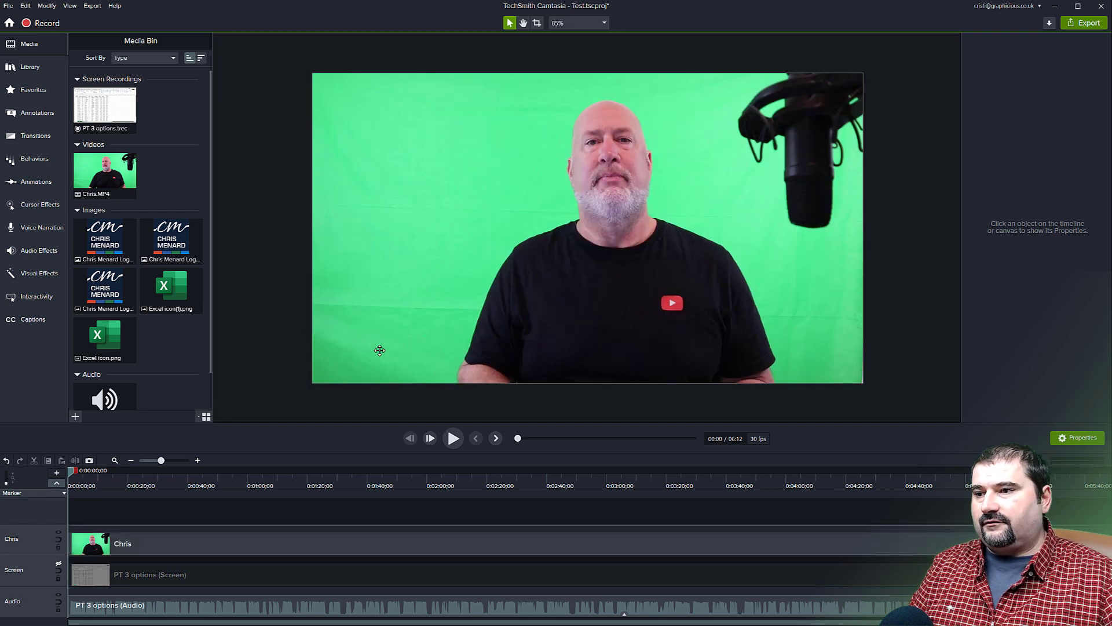
pyautogui.moveTo(410, 349)
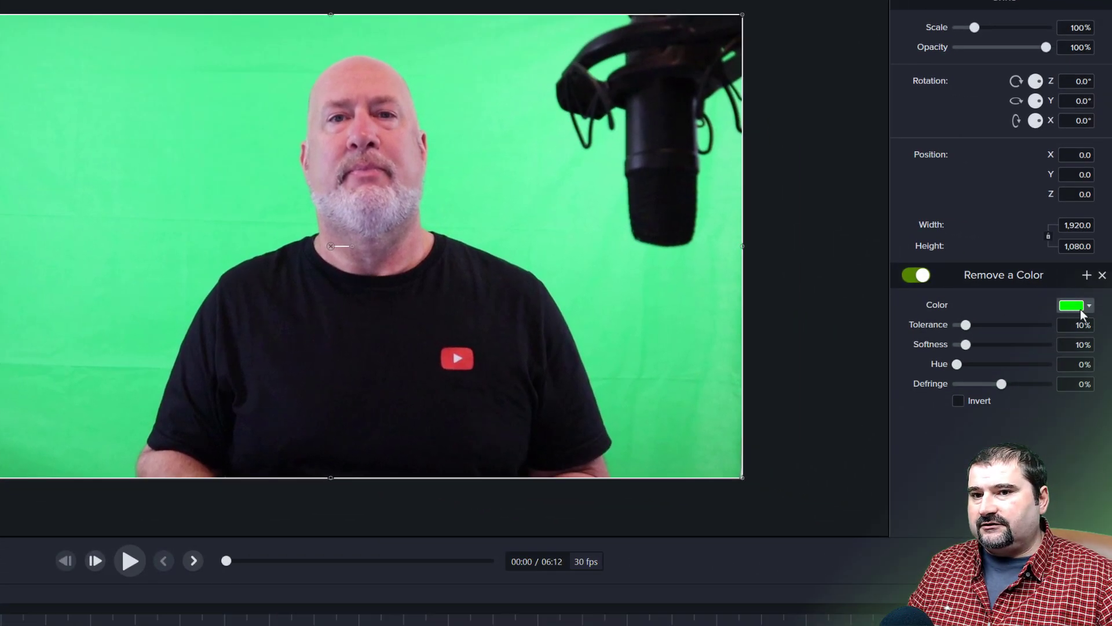
# Sample the green backdrop as the colour to remove and raise tolerance to 22%.
pyautogui.click(1090, 305)
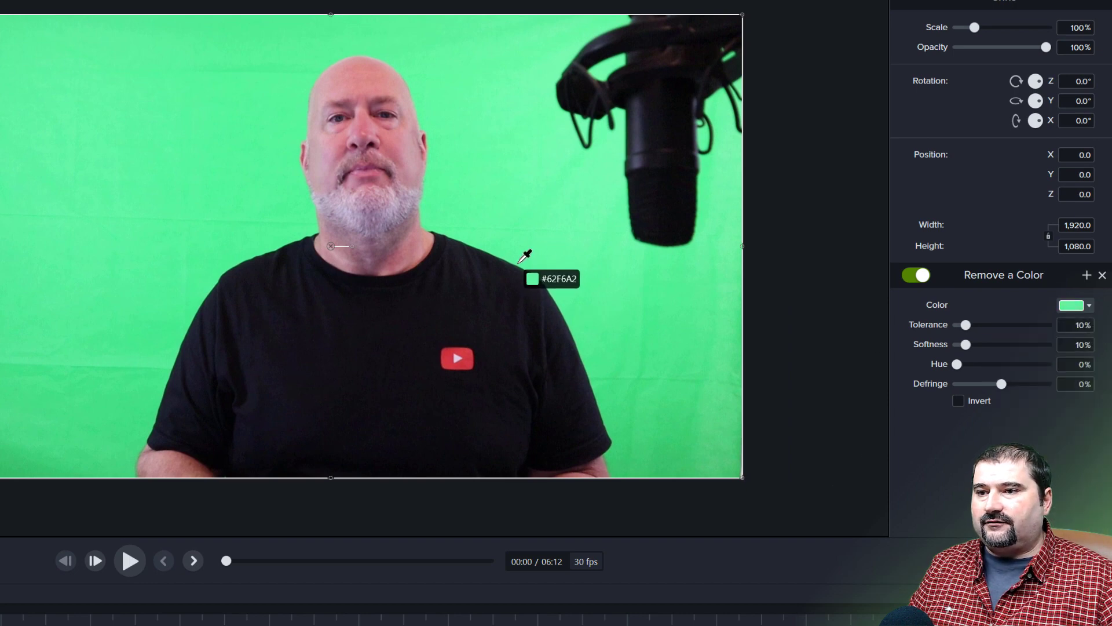
pyautogui.click(521, 255)
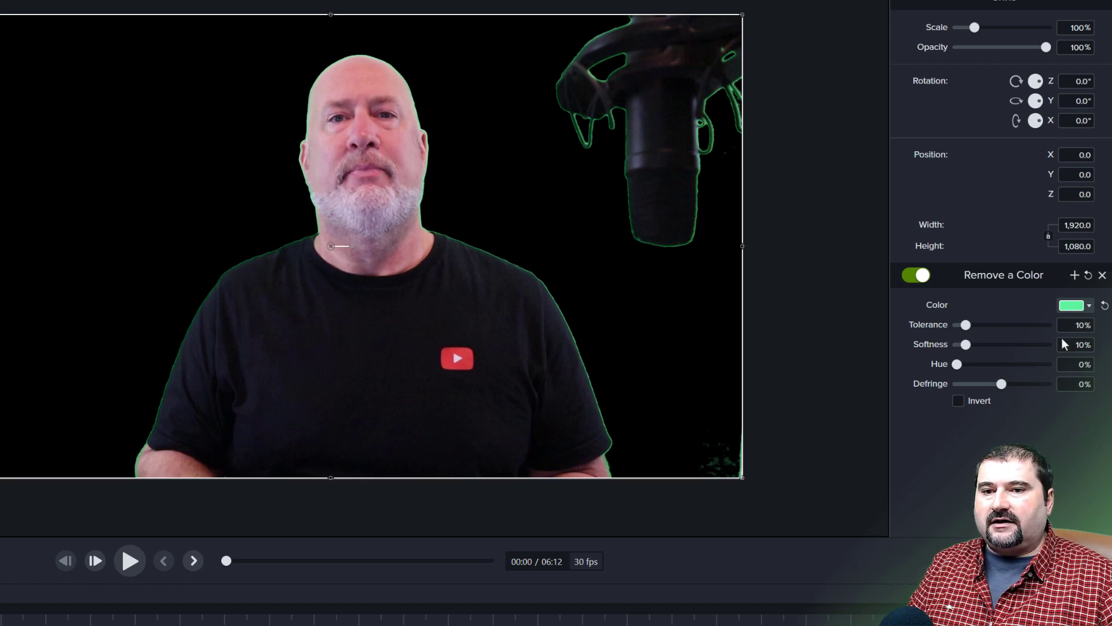
pyautogui.moveTo(965, 325); pyautogui.dragTo(969, 325)
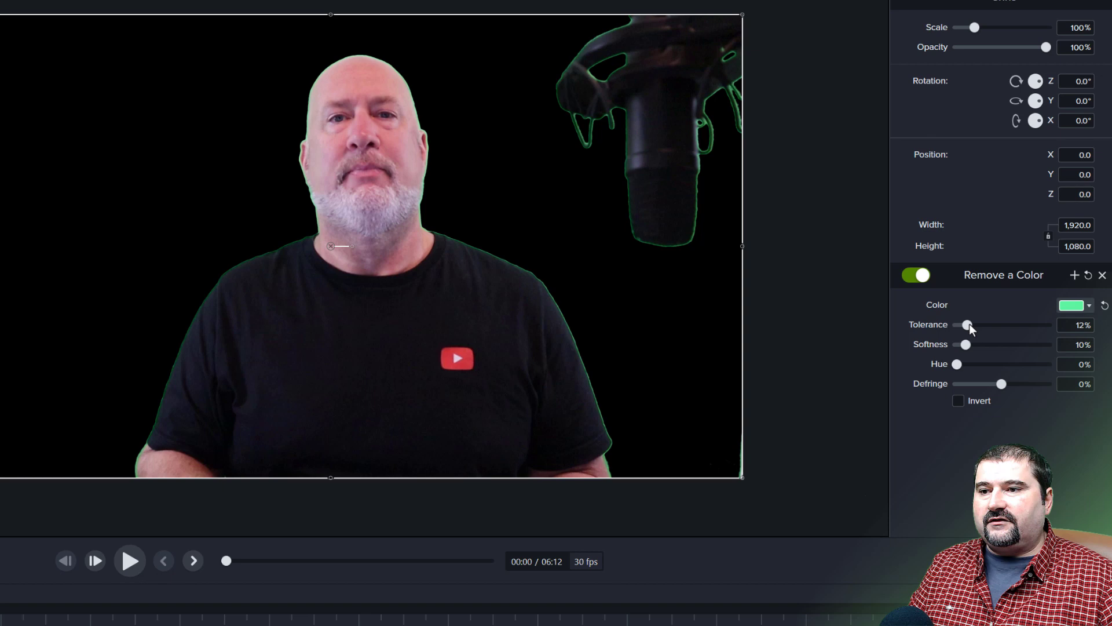
pyautogui.moveTo(969, 325); pyautogui.dragTo(979, 325)
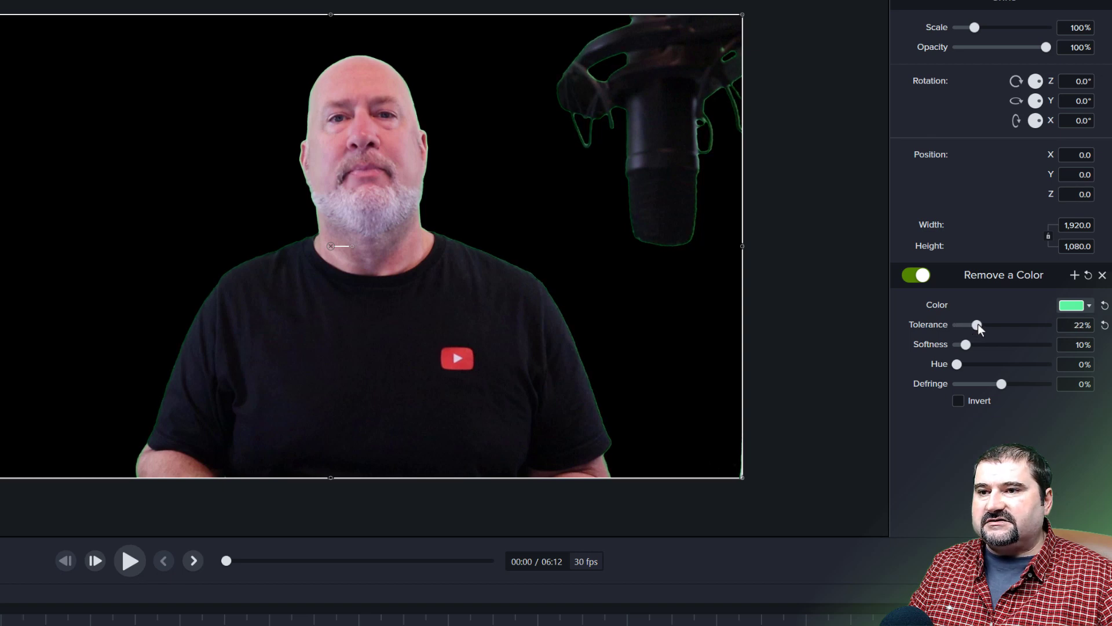
pyautogui.moveTo(975, 325); pyautogui.dragTo(979, 324)
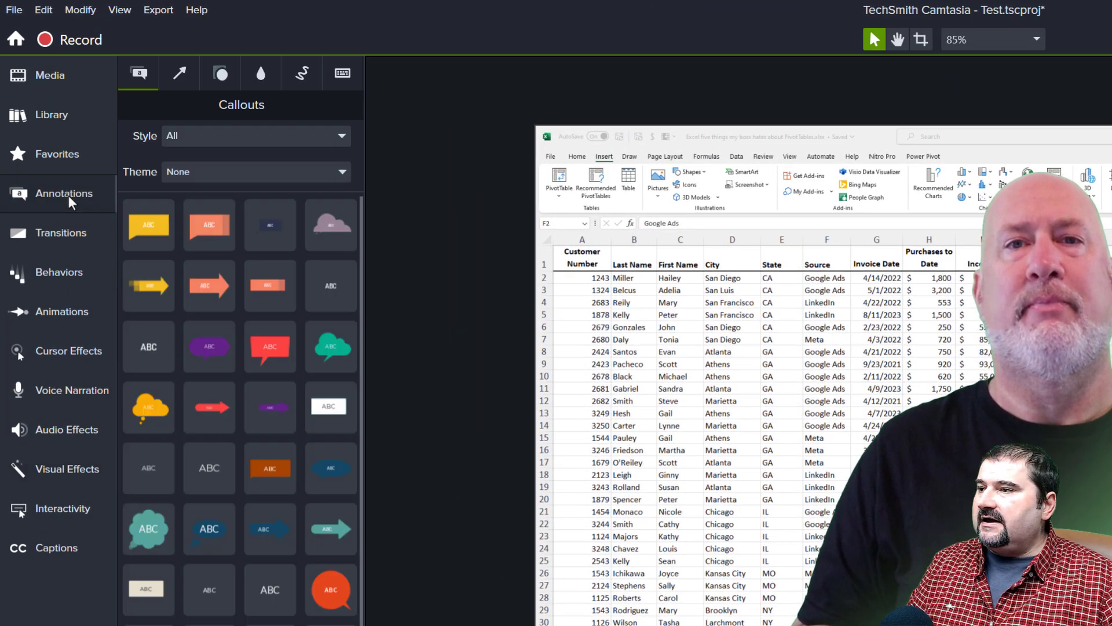
# Add an ellipse shape and stretch it over the top of the microphone.
pyautogui.click(221, 72)
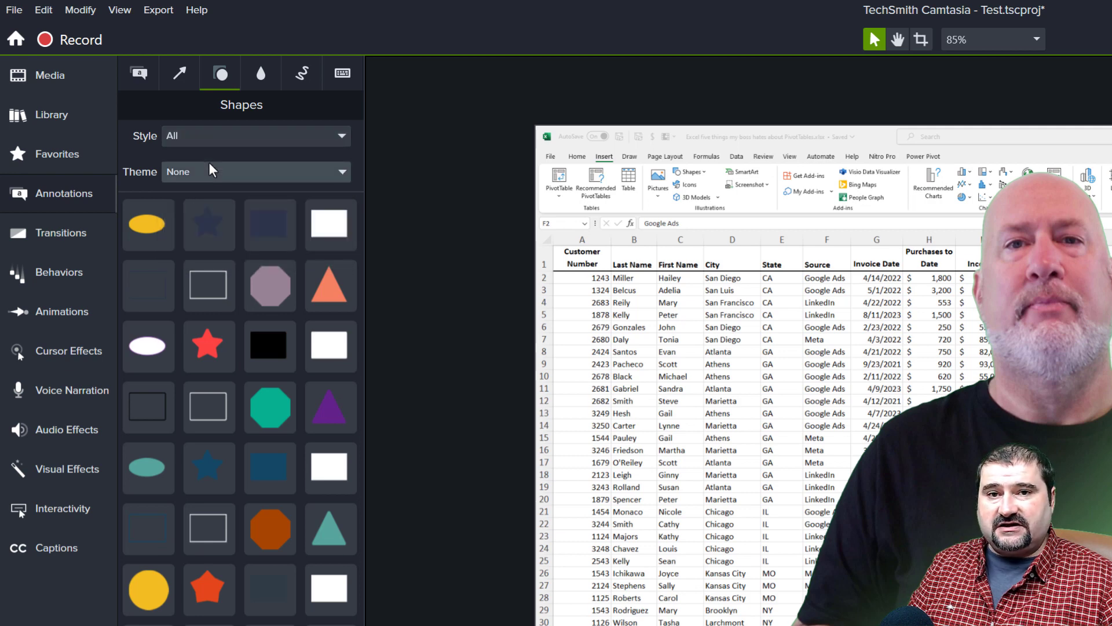
pyautogui.click(147, 588)
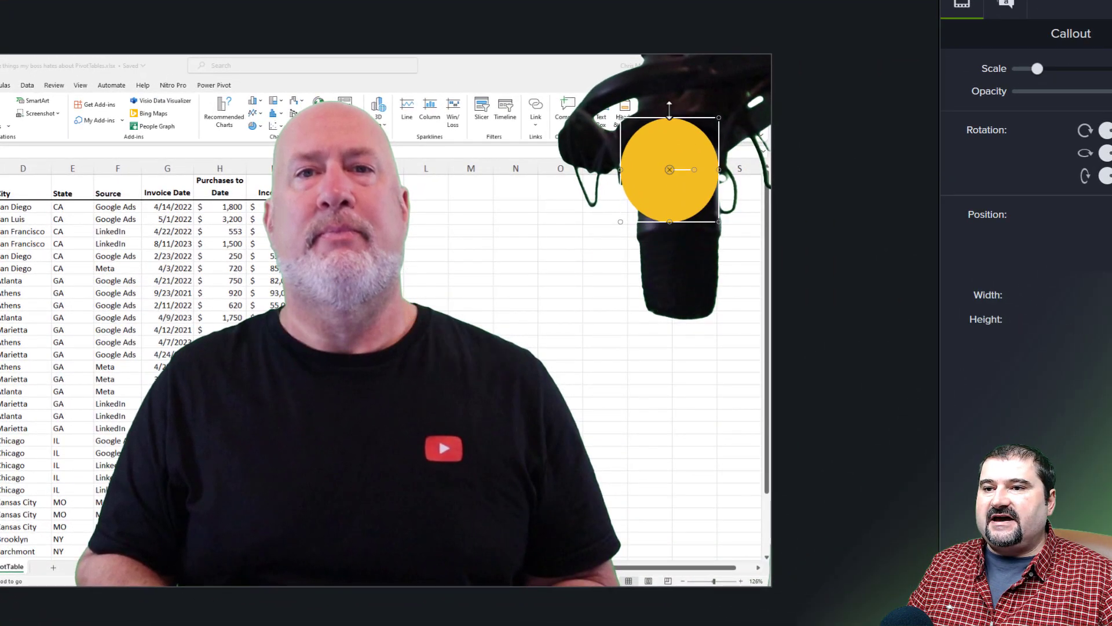
pyautogui.moveTo(669, 117); pyautogui.dragTo(652, 54)
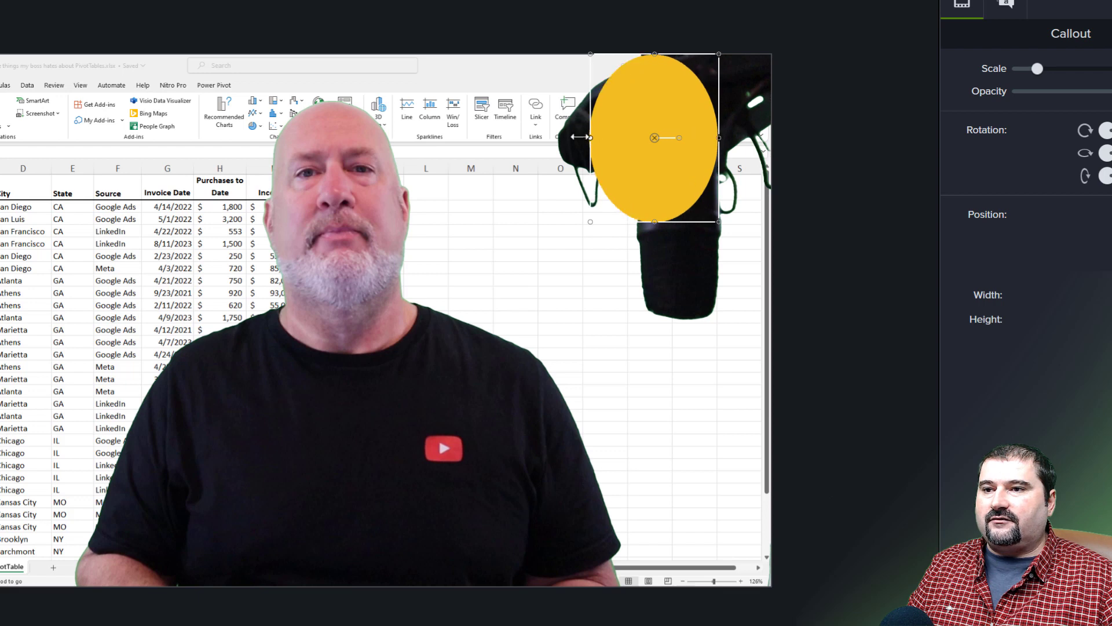
pyautogui.moveTo(718, 137); pyautogui.dragTo(820, 135)
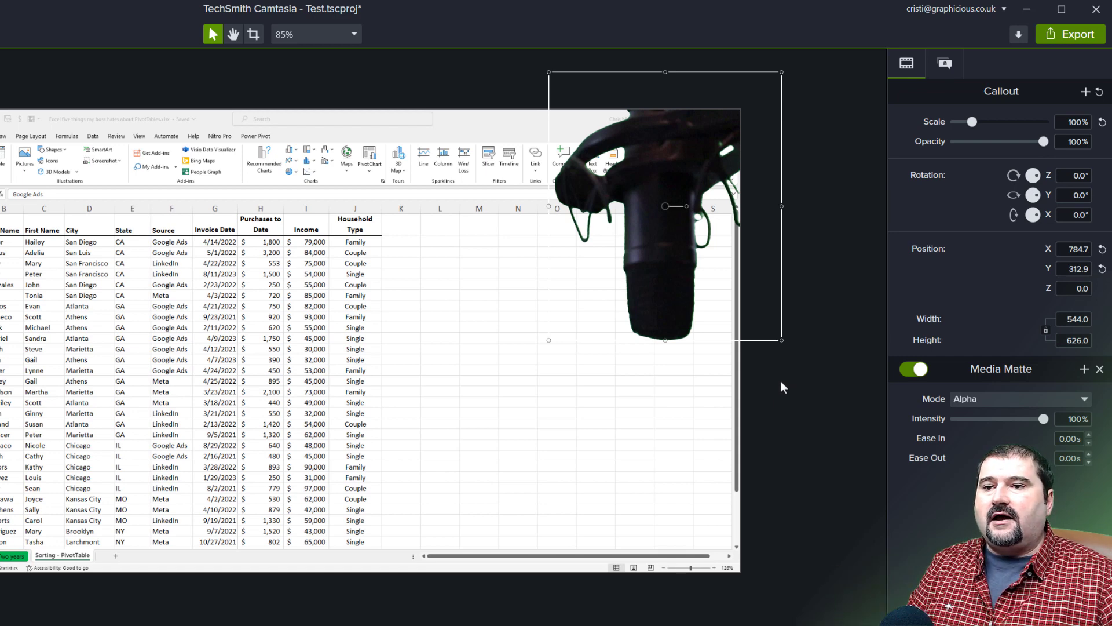
pyautogui.moveTo(672, 240)
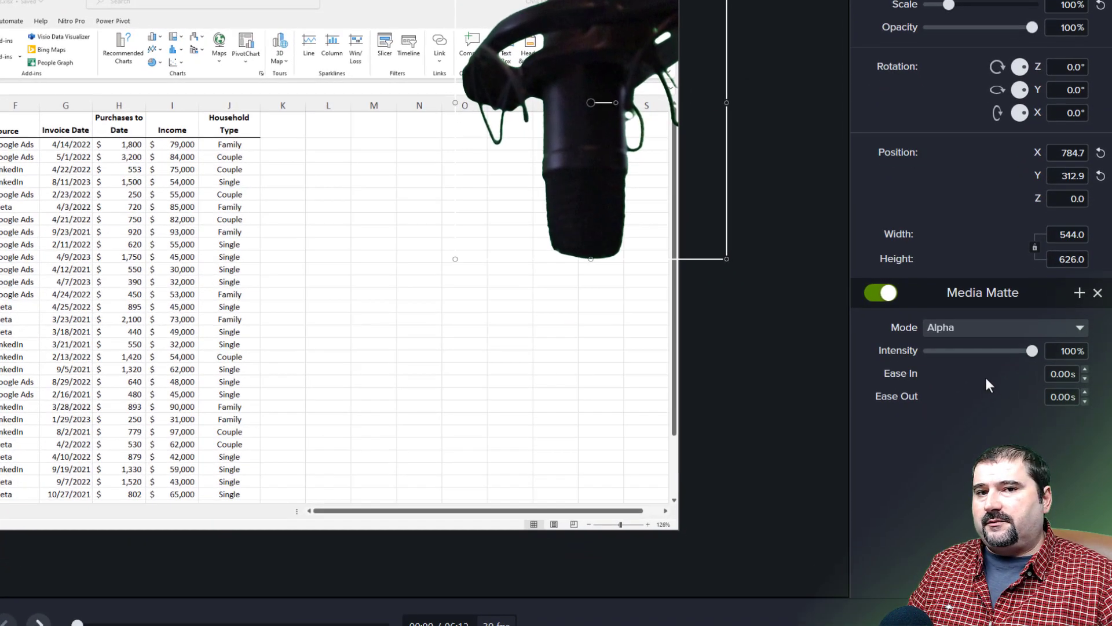
# Set the shape's Media Matte mode to Alpha Invert so the microphone disappears.
pyautogui.click(1004, 327)
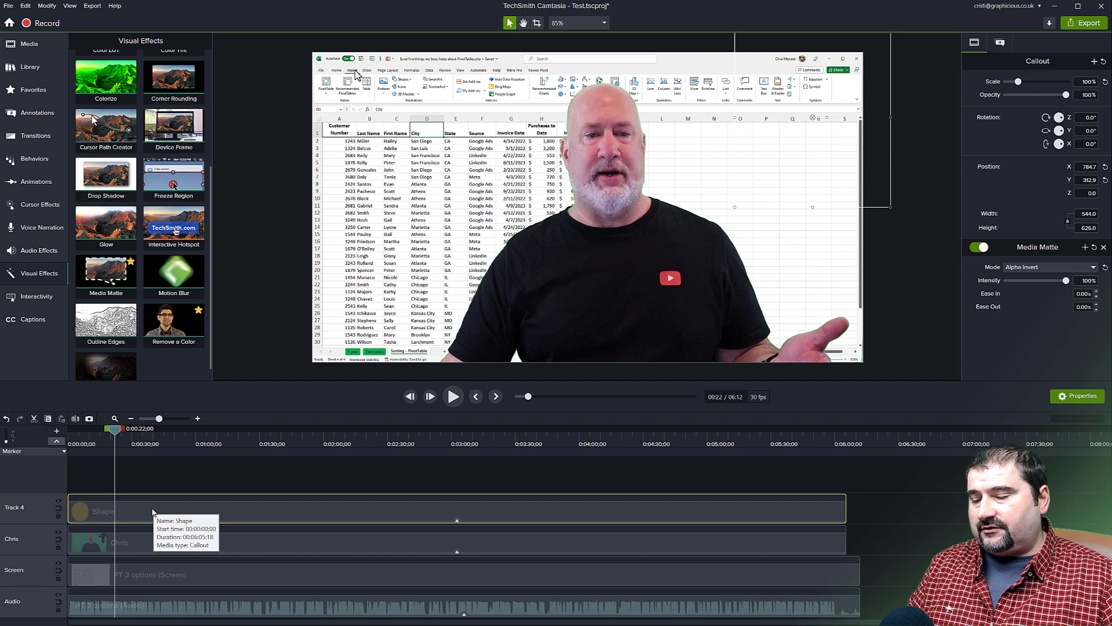
pyautogui.moveTo(182, 480)
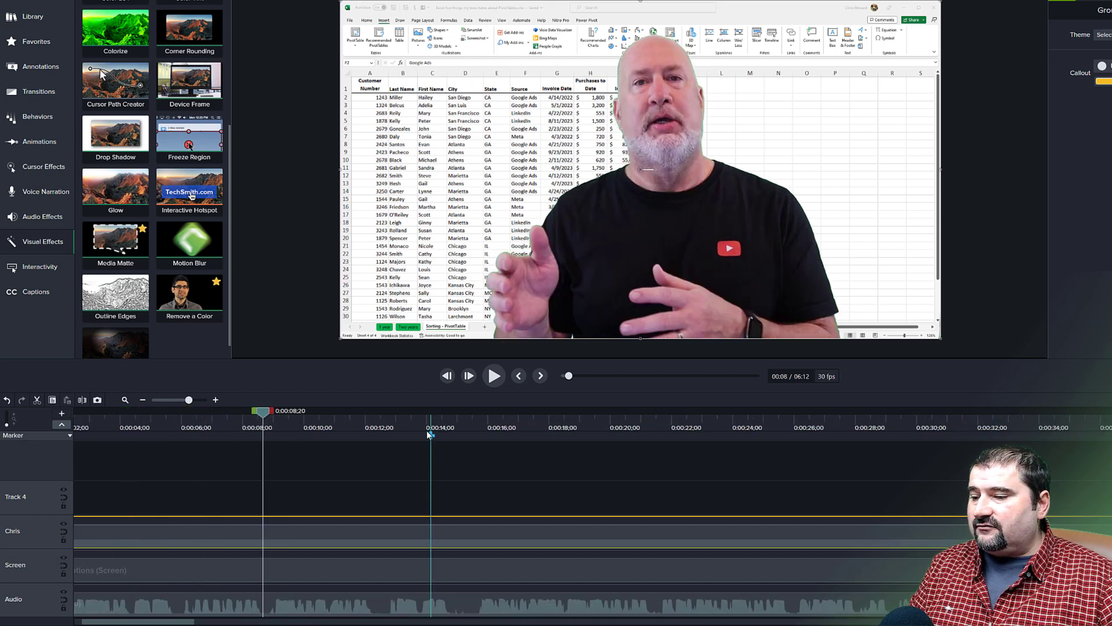
# Place the playhead near 0:14 and stop playback at the split point.
pyautogui.click(494, 375)
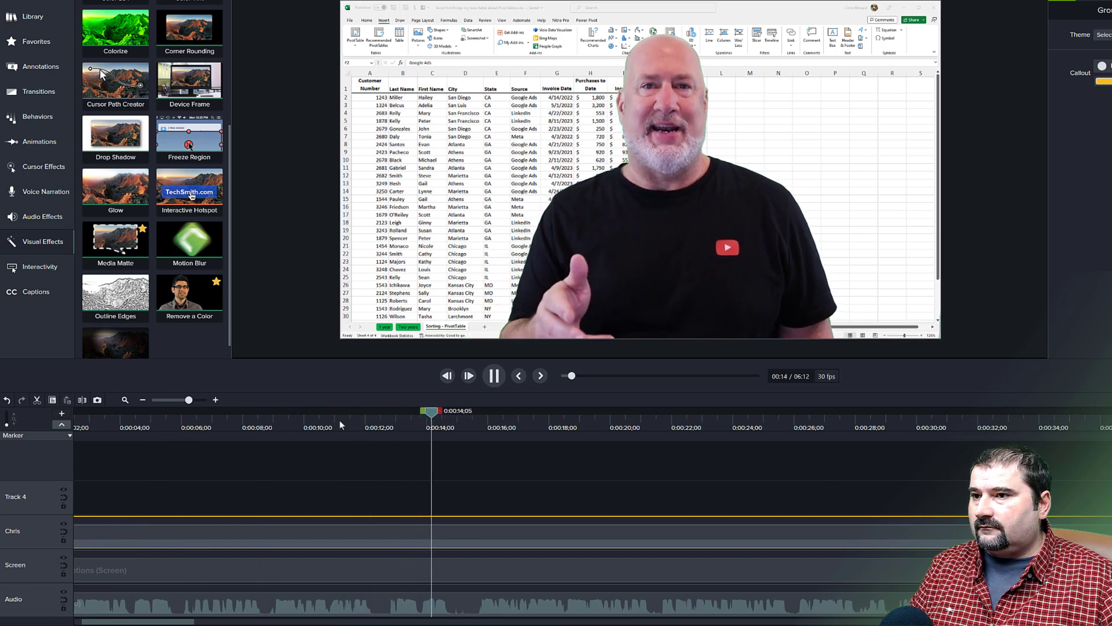
pyautogui.click(494, 376)
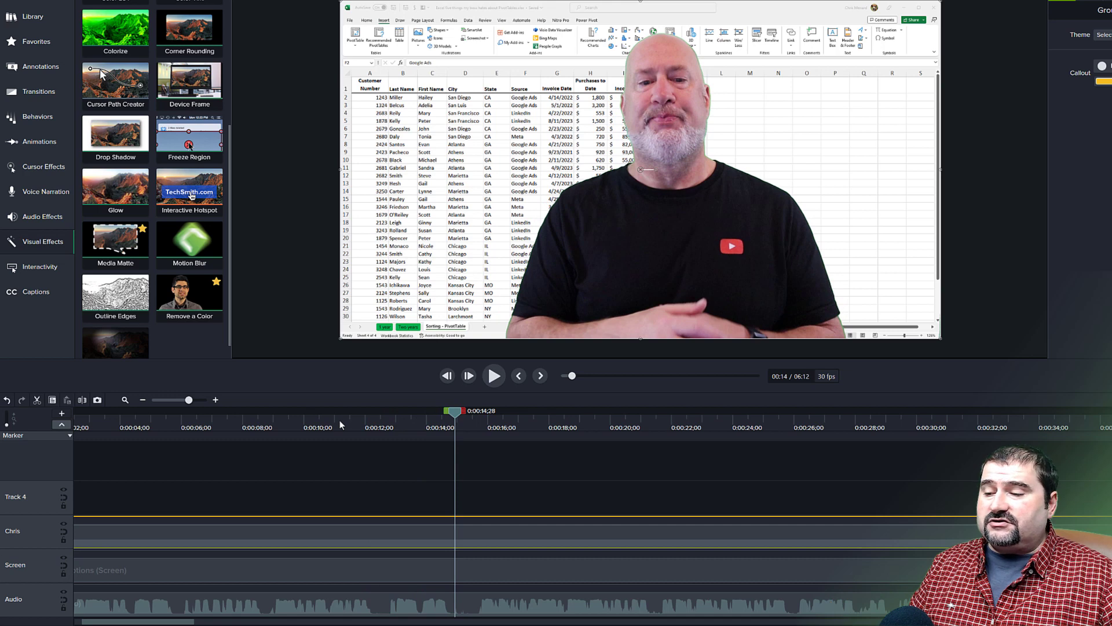
pyautogui.moveTo(352, 435)
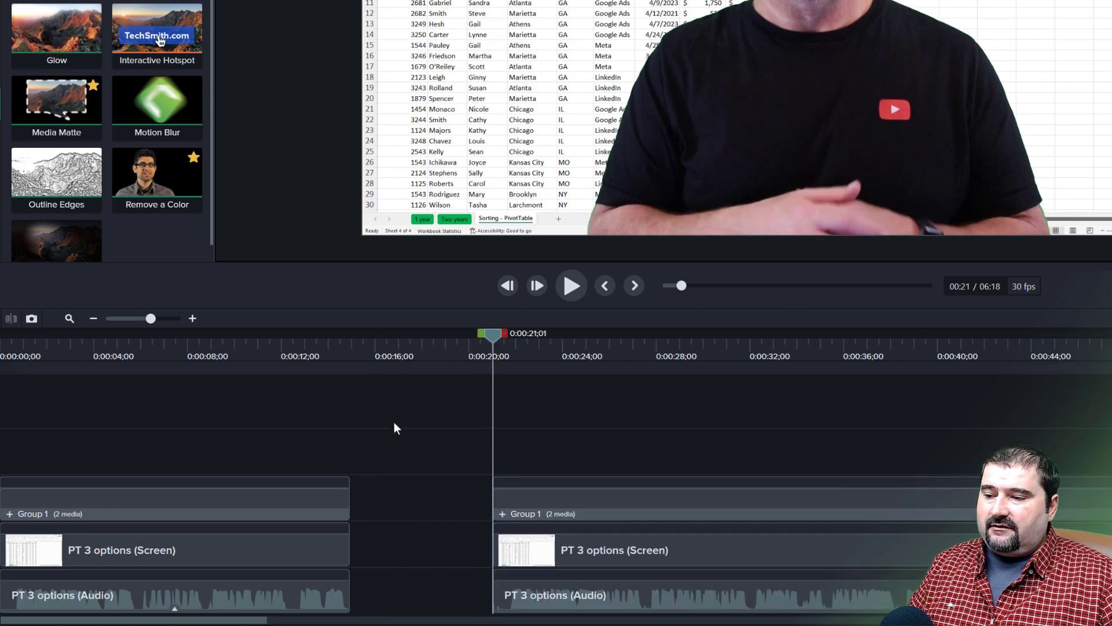
pyautogui.moveTo(494, 346)
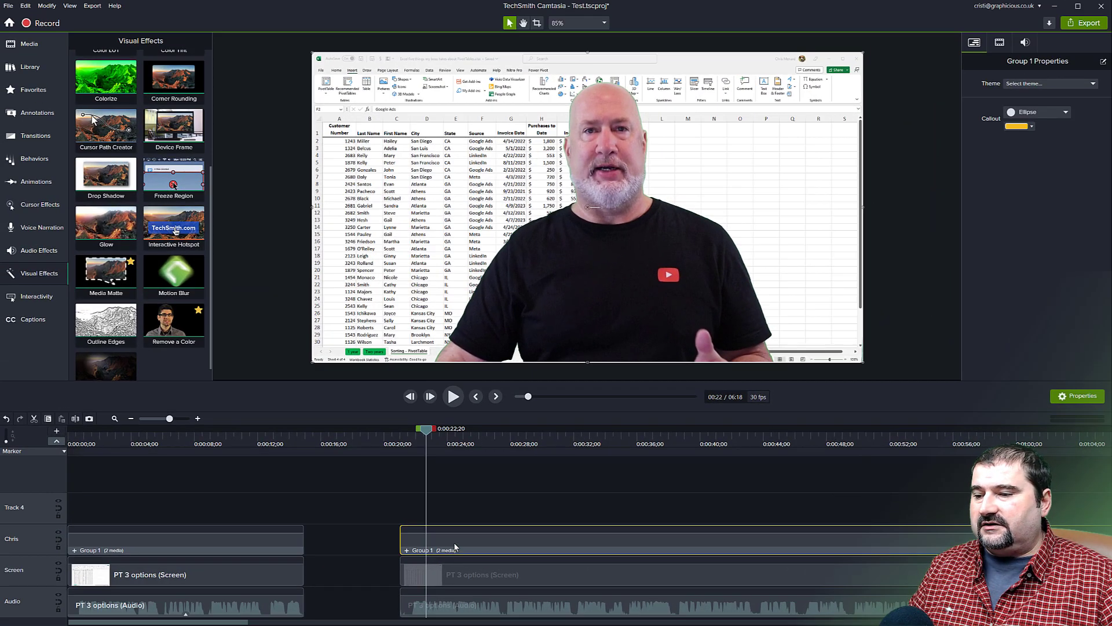
pyautogui.moveTo(454, 545)
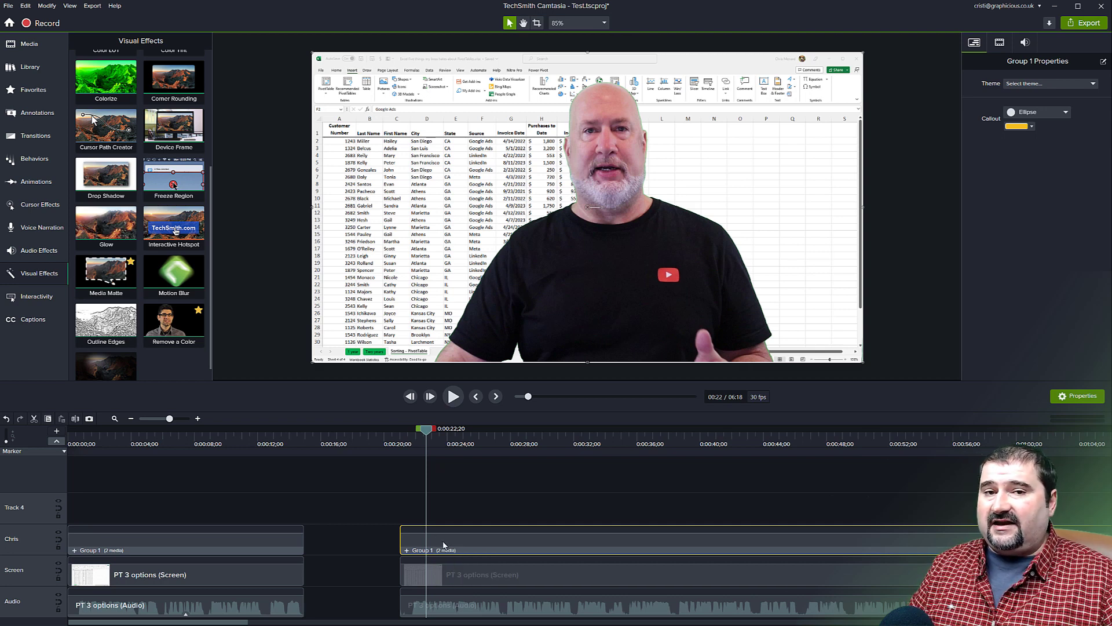
# Adjust the later piece on the timeline and regroup its Shape and Chris clips as Group 2.
pyautogui.moveTo(423, 427); pyautogui.dragTo(410, 428)
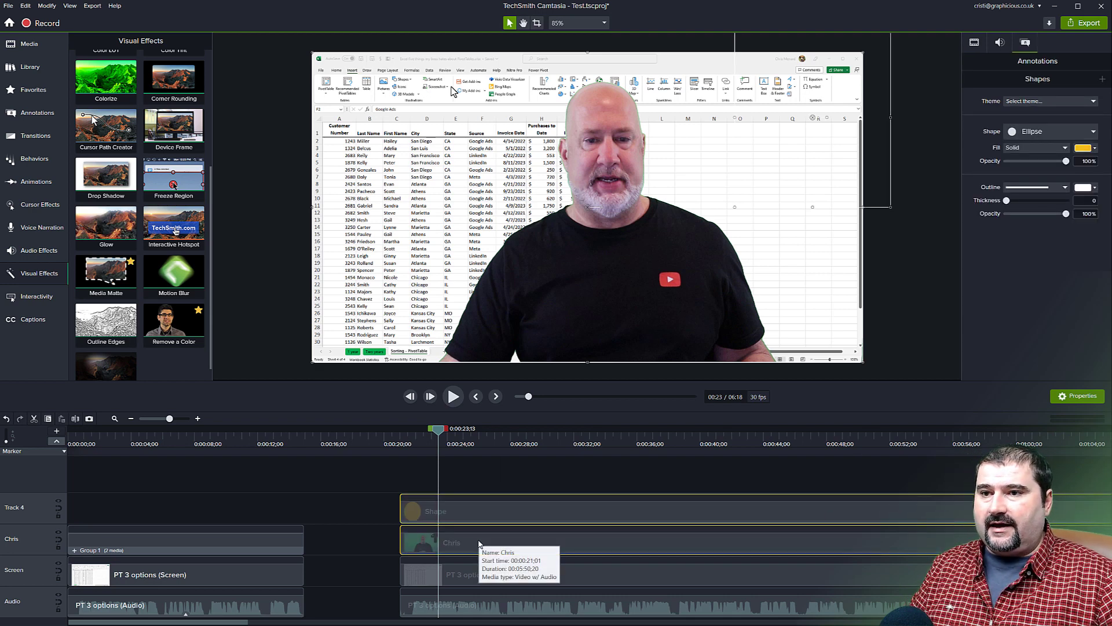
pyautogui.click(440, 543)
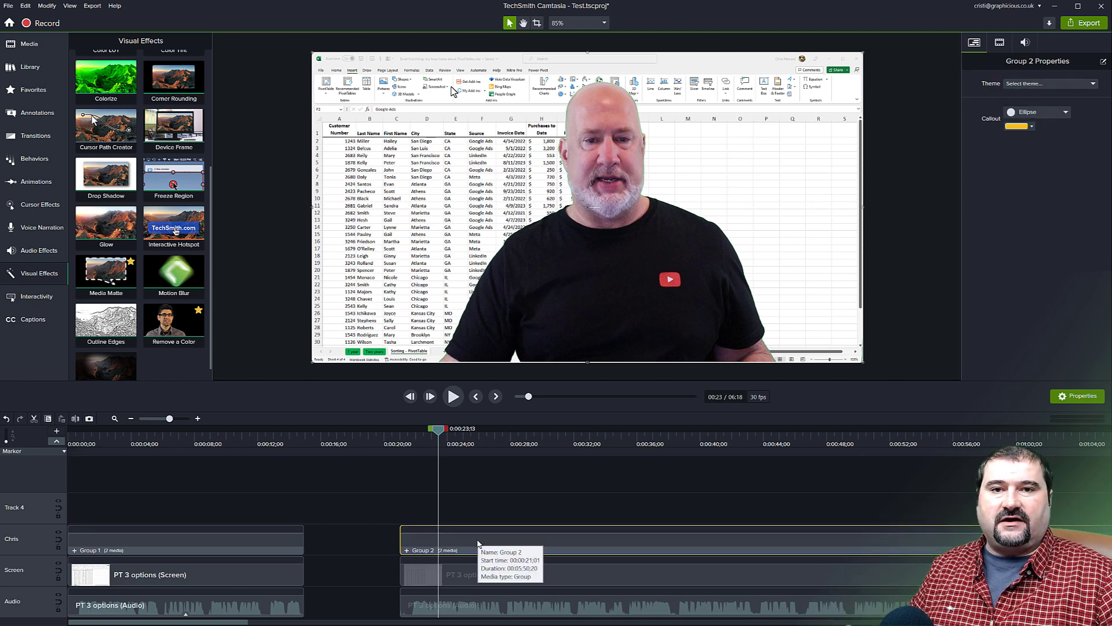